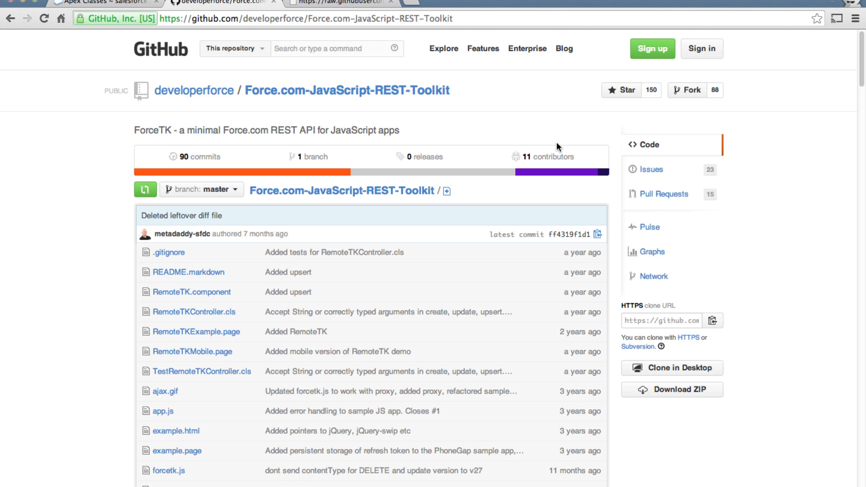
pyautogui.moveTo(62, 186)
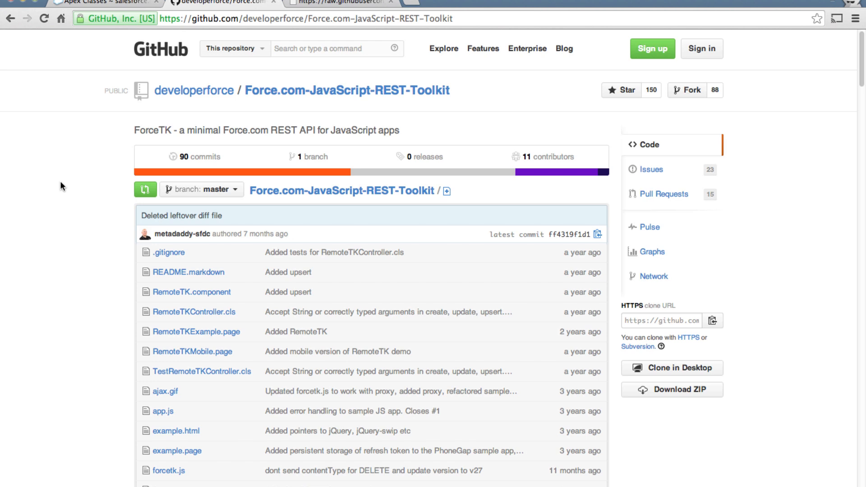
# - Browse the RemoteTK repository and view the RemoteTK.component source code
pyautogui.scroll(-3)
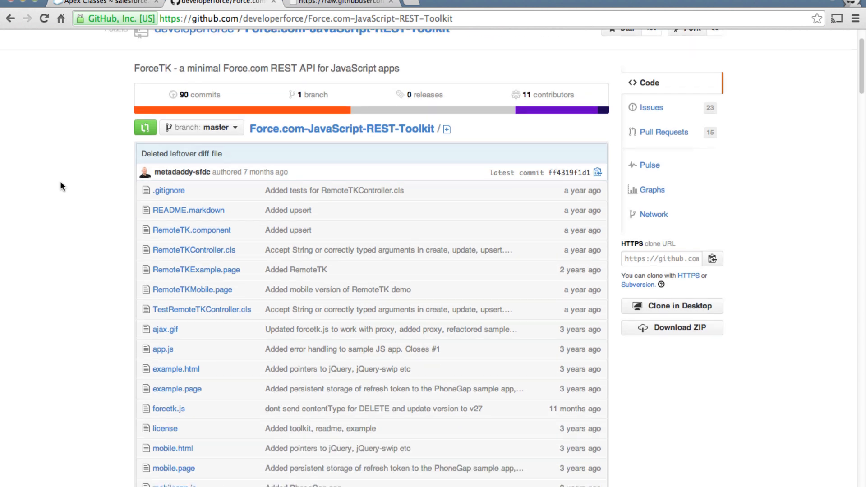
pyautogui.scroll(-3)
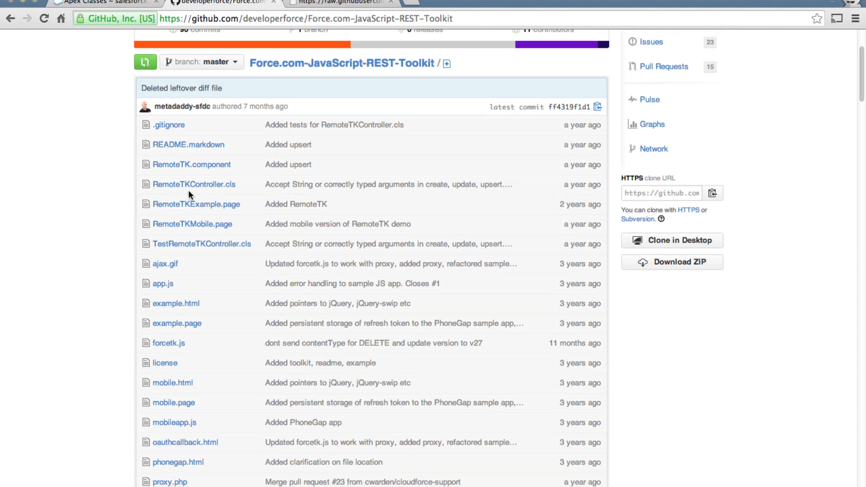
pyautogui.moveTo(193, 184)
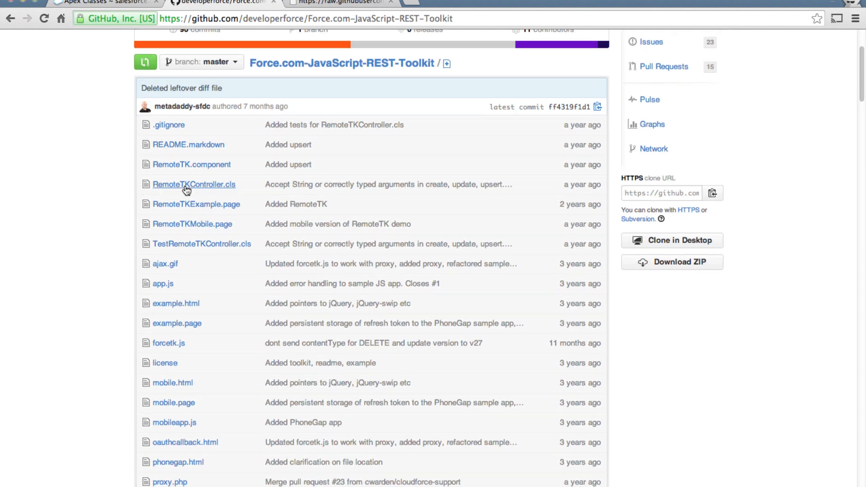
pyautogui.moveTo(213, 187)
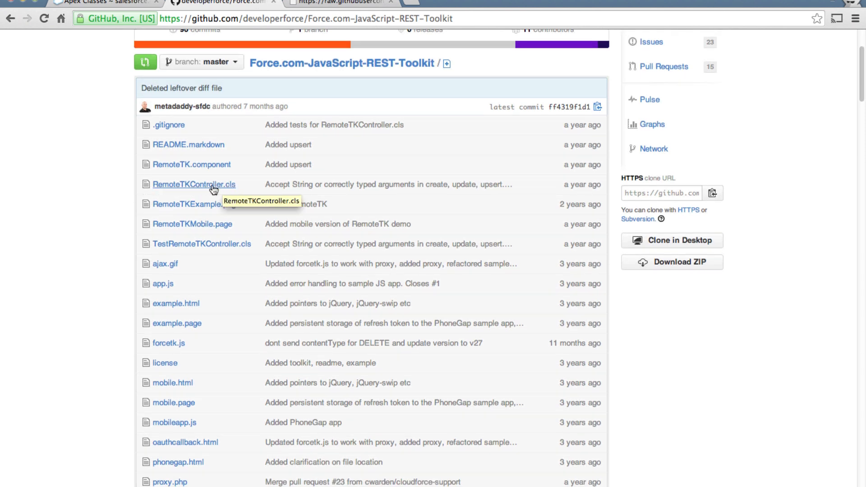
pyautogui.click(193, 184)
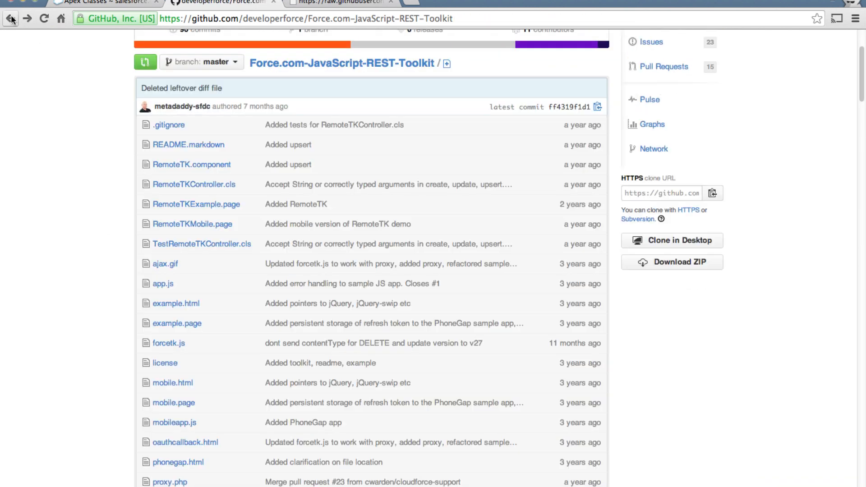
pyautogui.scroll(-3)
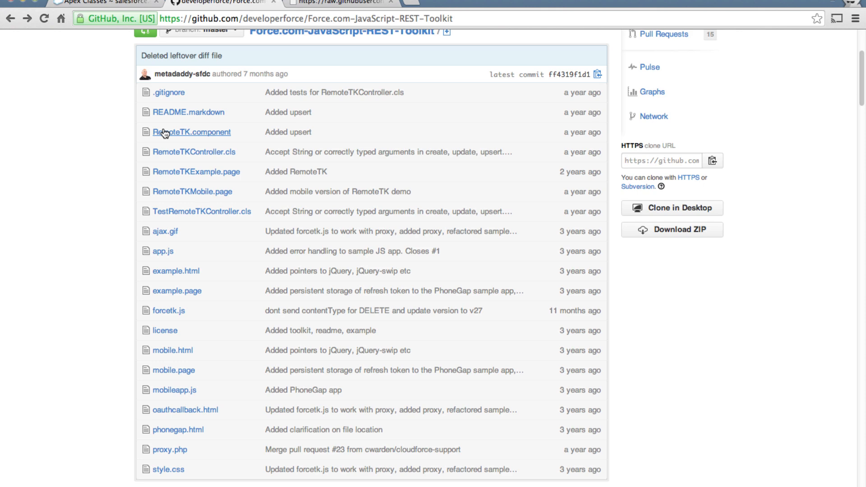
pyautogui.click(191, 132)
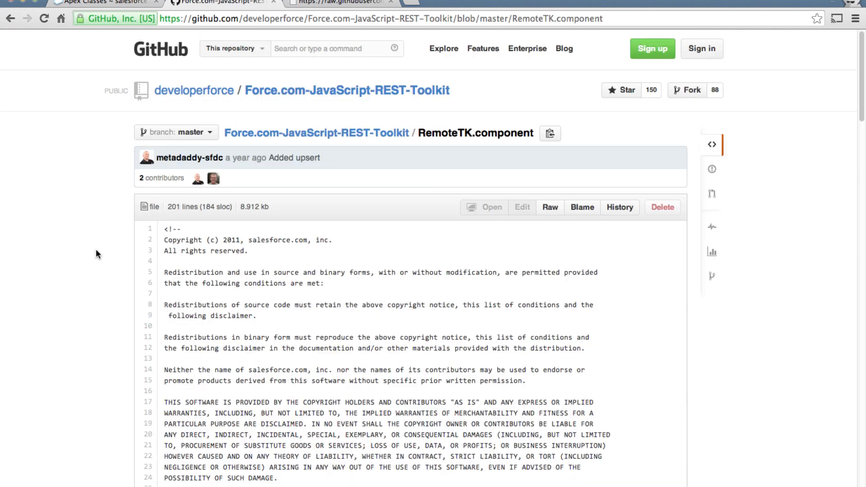
pyautogui.scroll(-3)
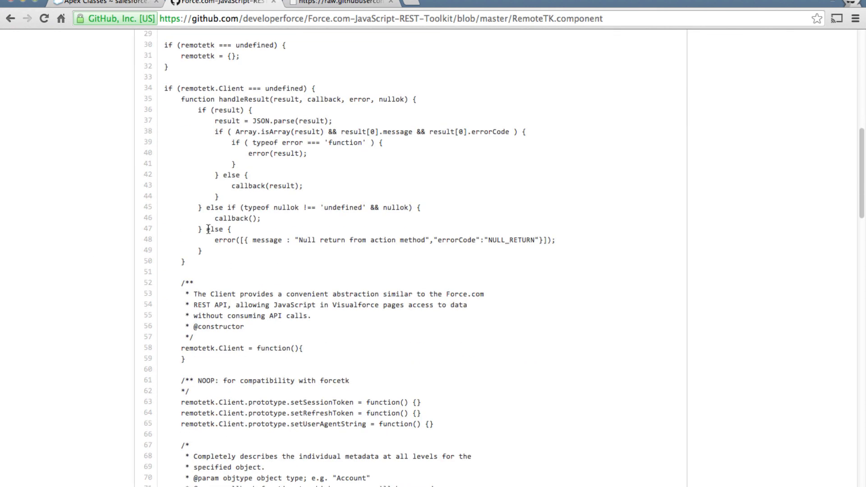
pyautogui.scroll(-3)
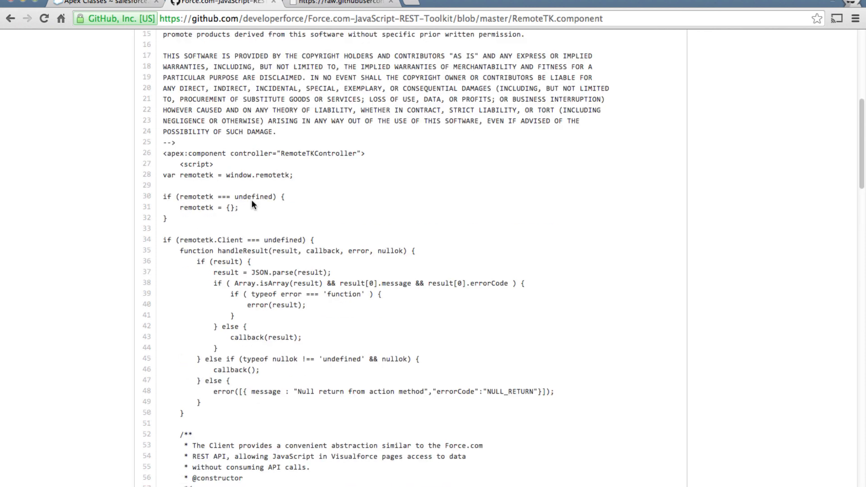
pyautogui.scroll(-3)
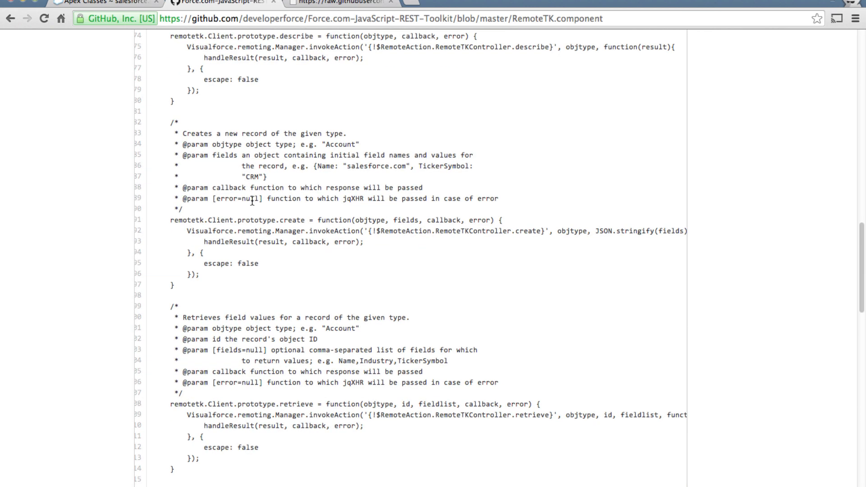
pyautogui.moveTo(258, 324)
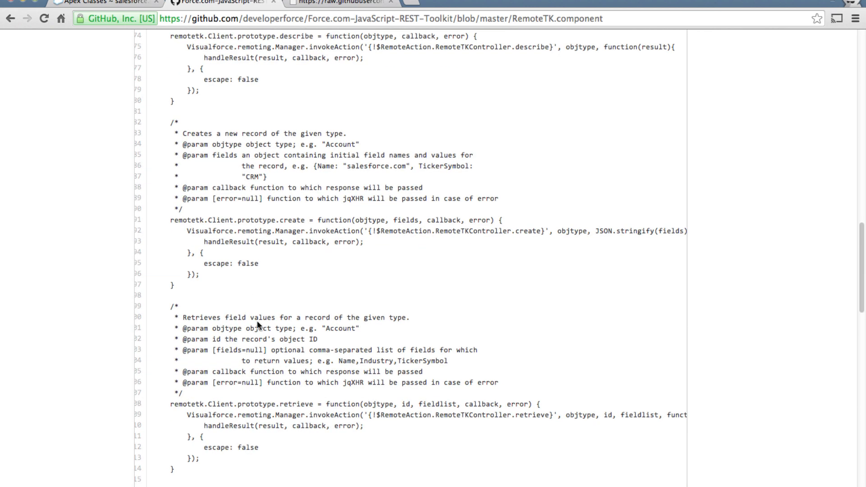
pyautogui.scroll(-3)
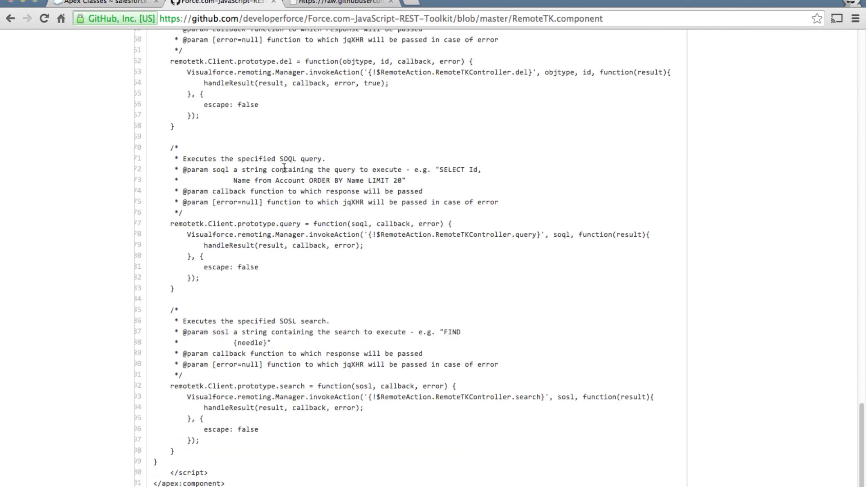
pyautogui.doubleClick(290, 223)
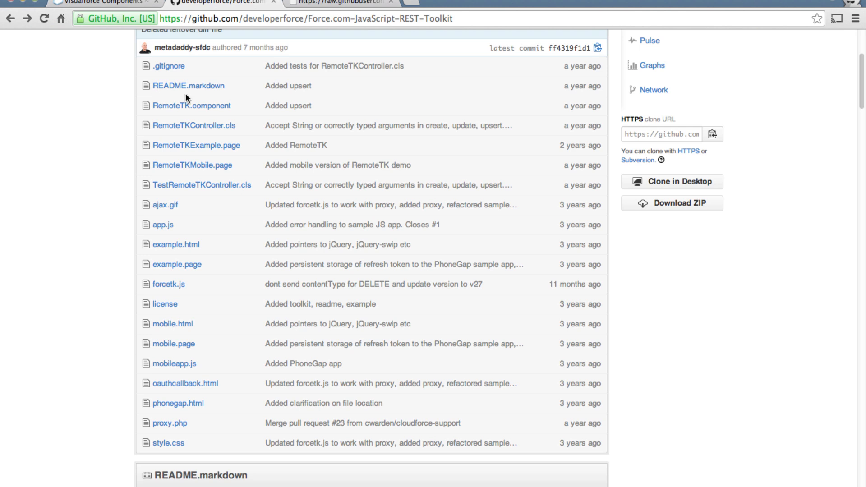
# - Show the RemoteTKController.cls source as raw plain text
pyautogui.click(193, 126)
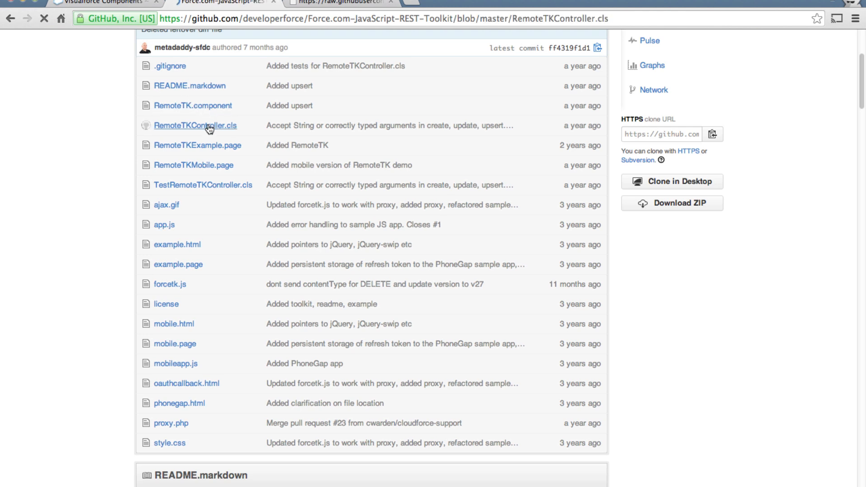
pyautogui.click(194, 125)
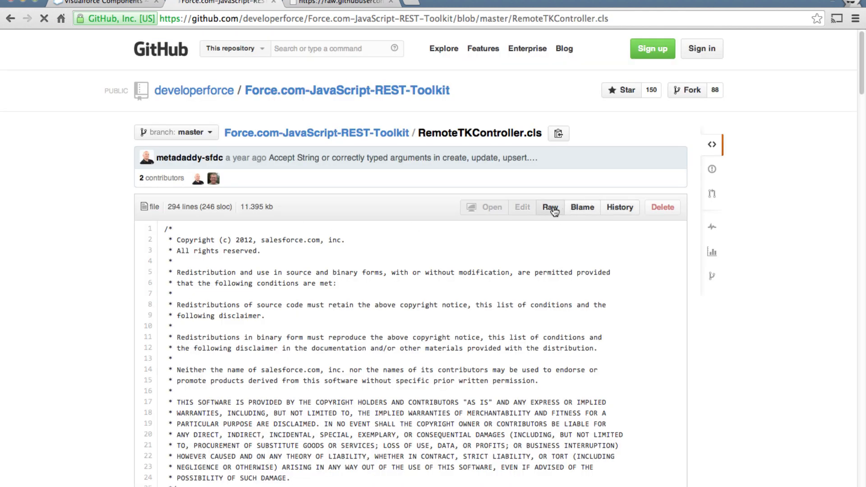
pyautogui.click(549, 207)
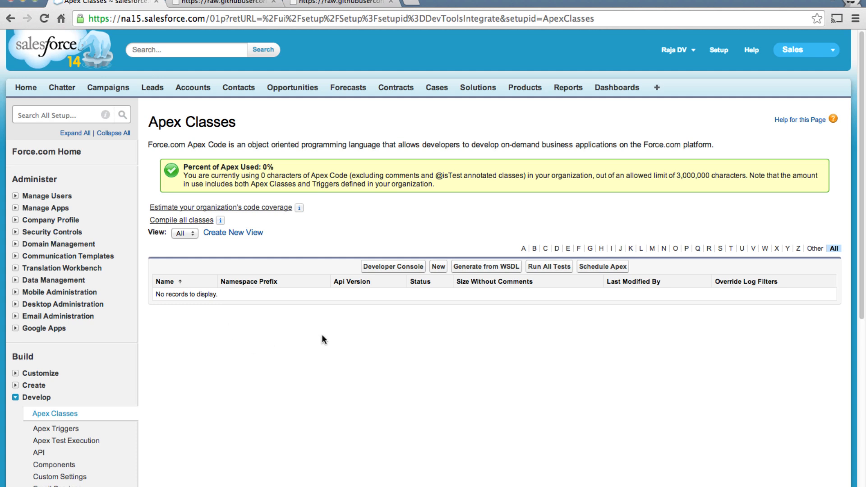
# - Create a new Apex class with the pasted RemoteTKController code and save it
pyautogui.click(437, 266)
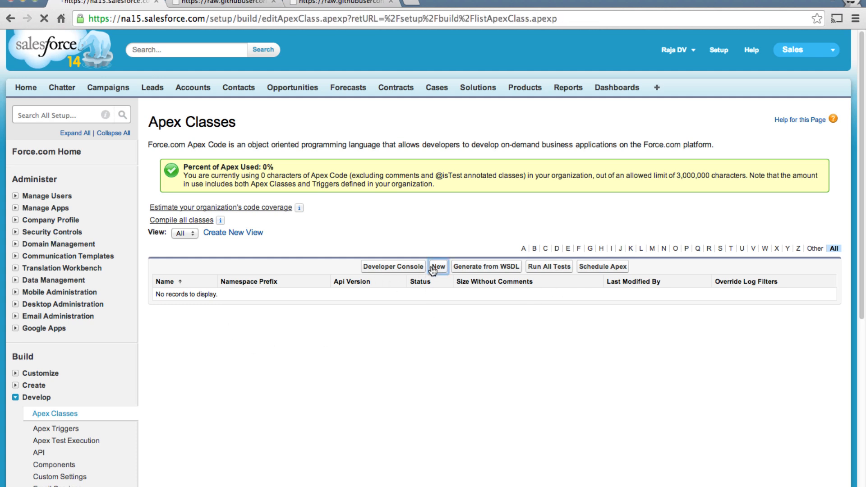
pyautogui.click(438, 267)
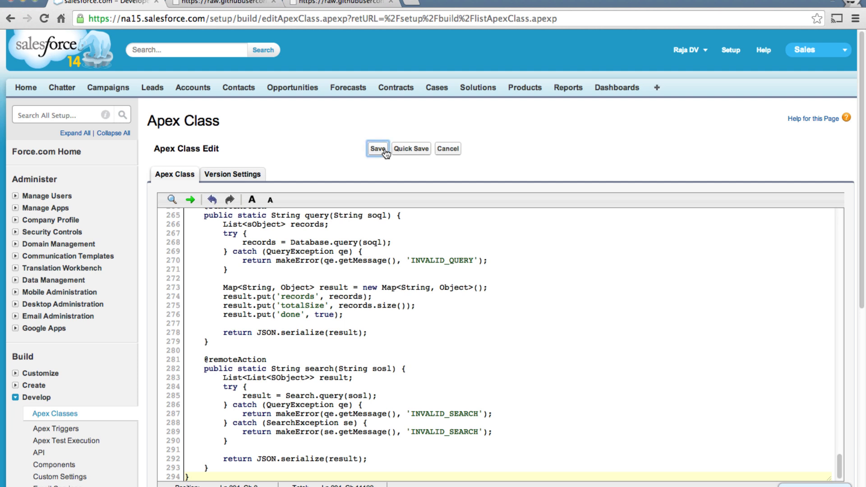
pyautogui.click(377, 148)
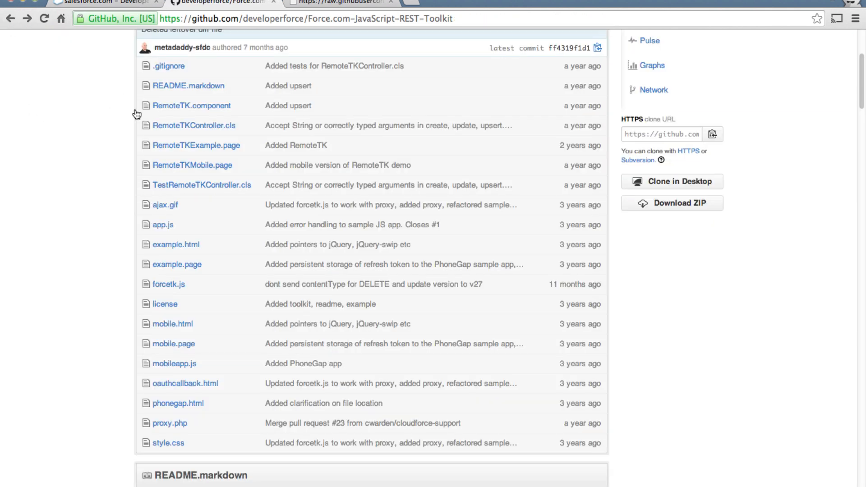
# - Open the RemoteTK.component source file on GitHub
pyautogui.click(191, 106)
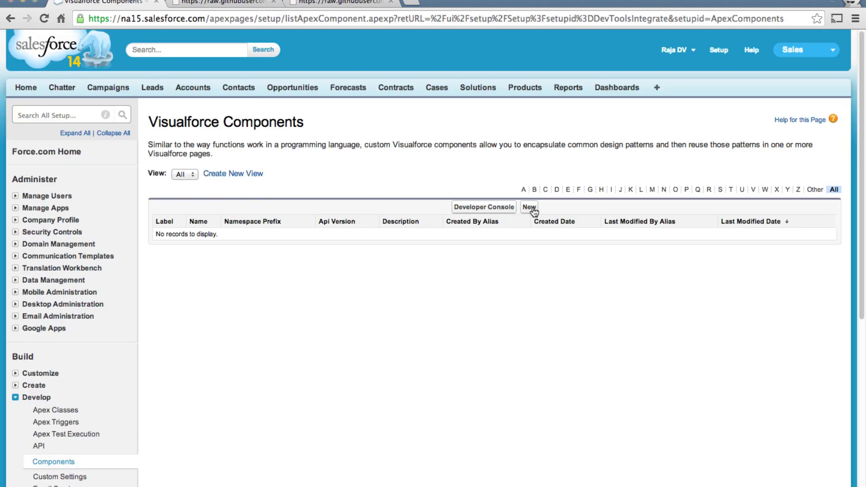
# - Create a new Visualforce component with the RemoteTK markup and label RemoteTK
pyautogui.click(528, 207)
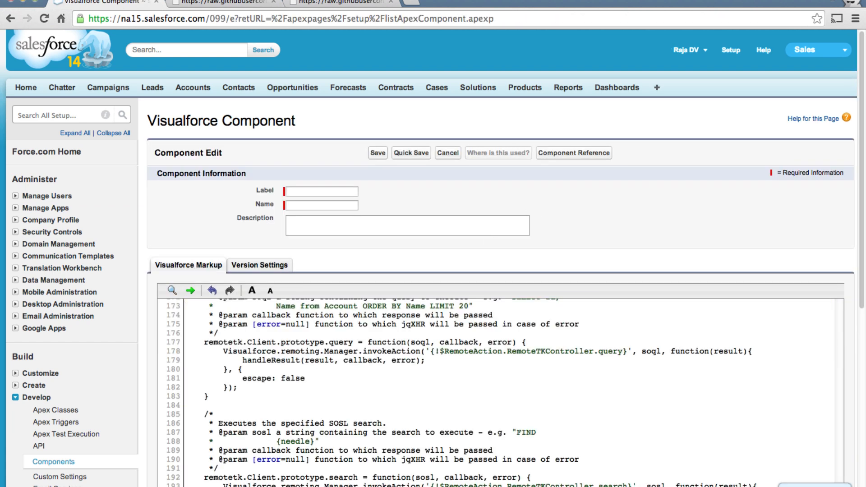
pyautogui.write('RemoteT')
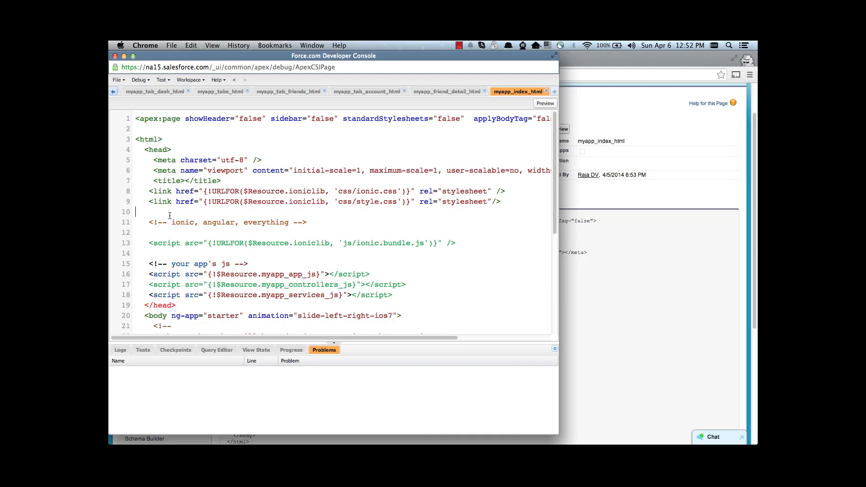
# - Add the '<!-- RemoteTK Component -->' block with jQuery include to myapp_index_html and save
pyautogui.write('<!-- RemoteTK Component -->')
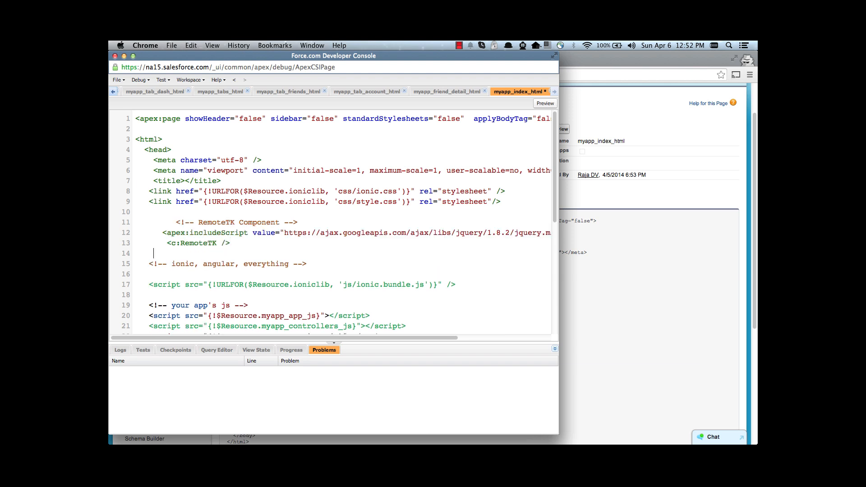
pyautogui.press('cmd+s')
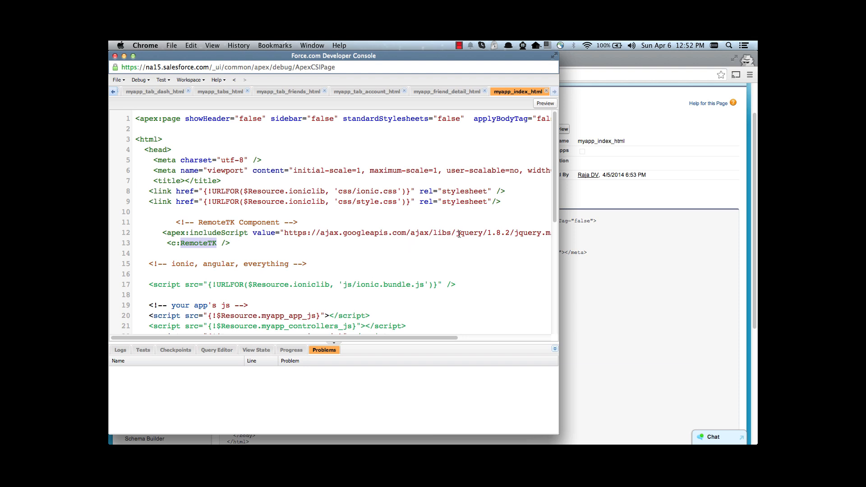
pyautogui.doubleClick(468, 233)
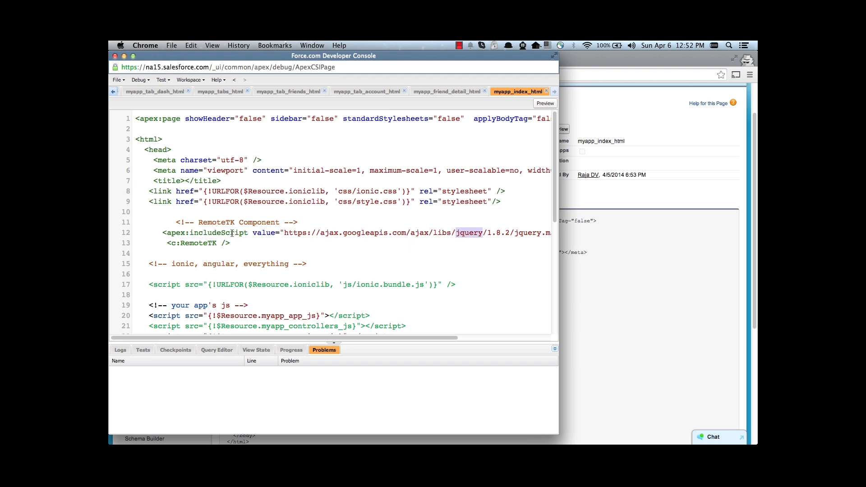
pyautogui.doubleClick(217, 232)
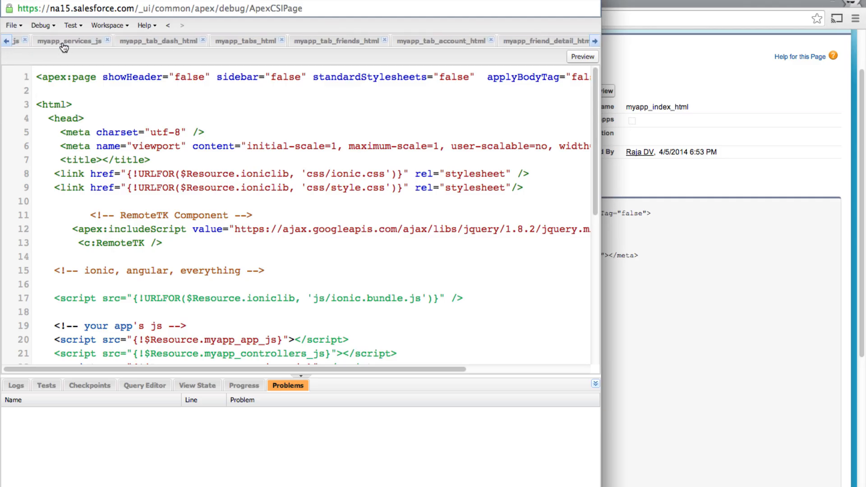
# - Open the myapp_services_js file holding the Friends factory
pyautogui.click(71, 40)
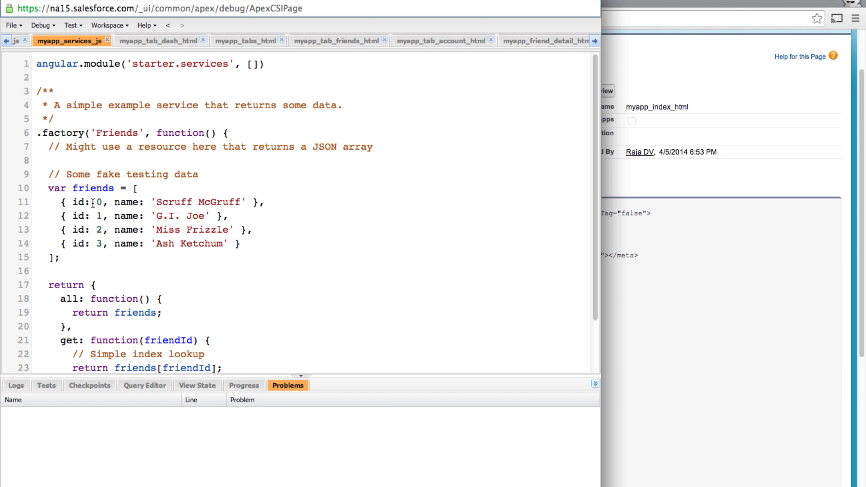
pyautogui.moveTo(139, 217)
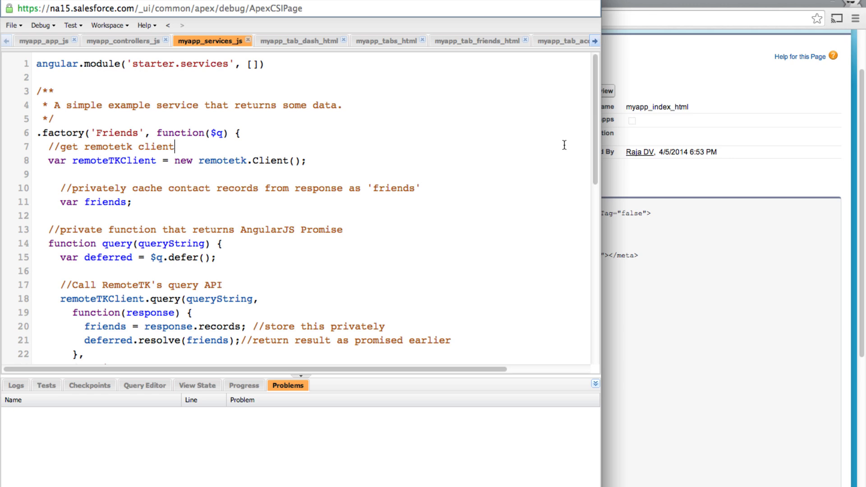
pyautogui.moveTo(513, 160)
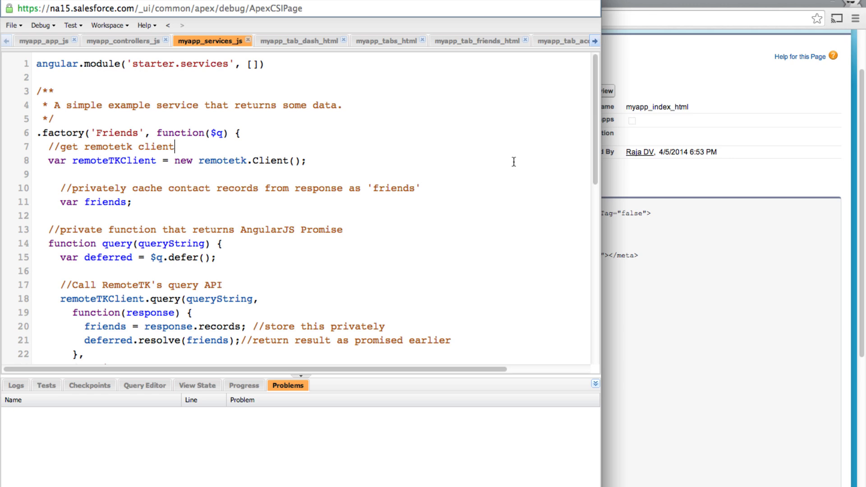
pyautogui.scroll(-3)
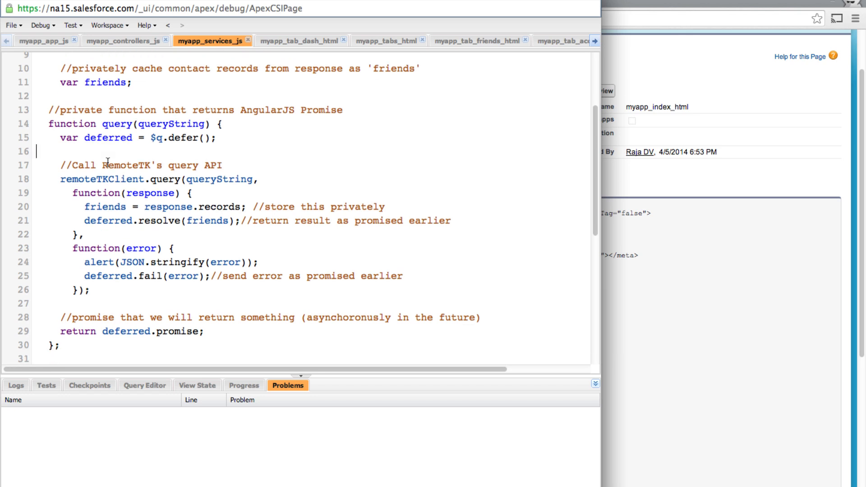
pyautogui.doubleClick(101, 179)
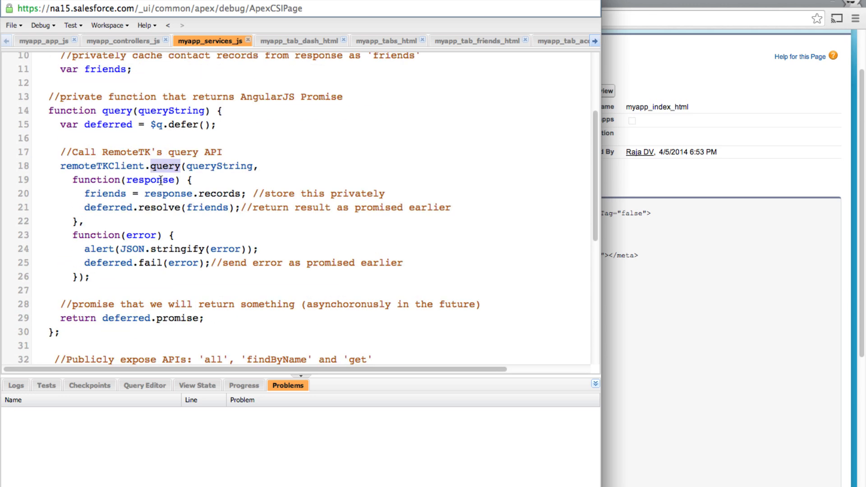
pyautogui.doubleClick(163, 165)
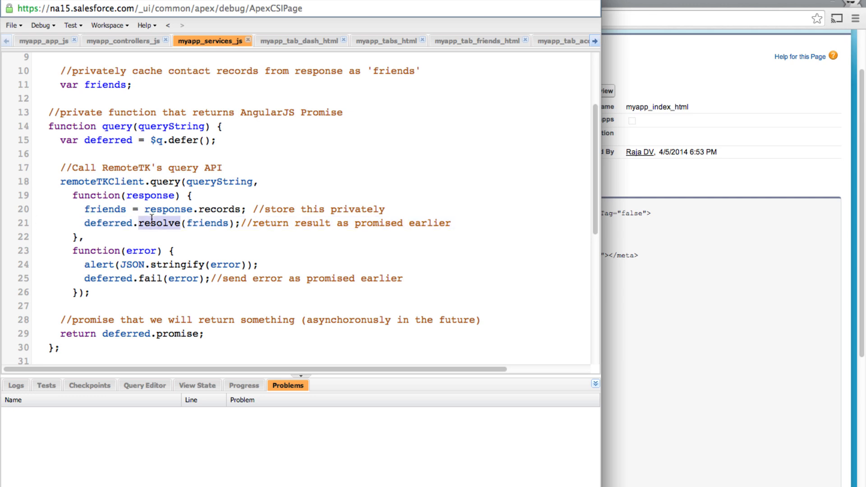
pyautogui.doubleClick(150, 278)
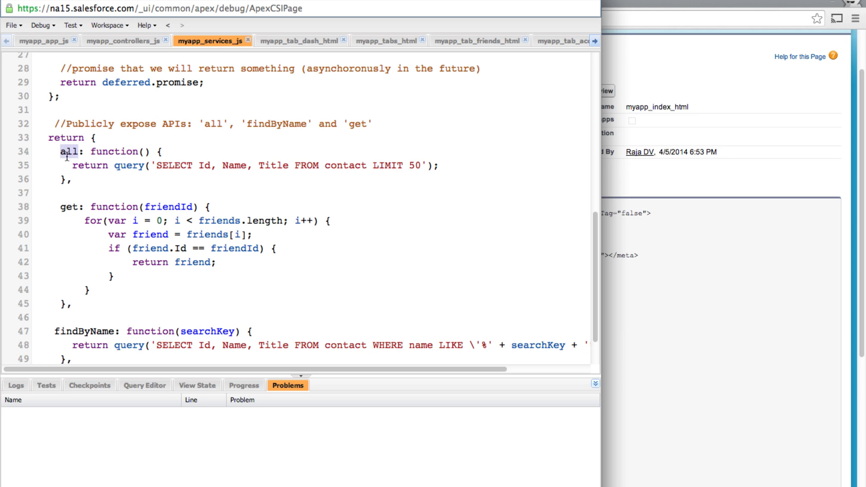
pyautogui.moveTo(122, 167)
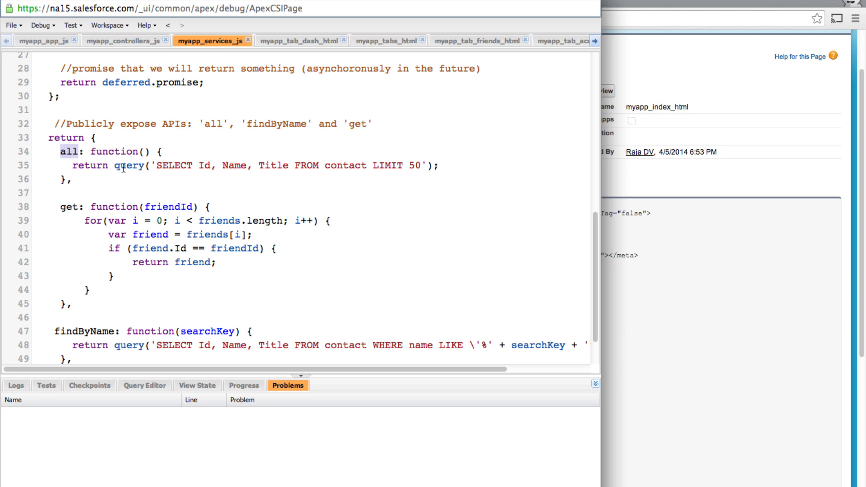
pyautogui.doubleClick(128, 165)
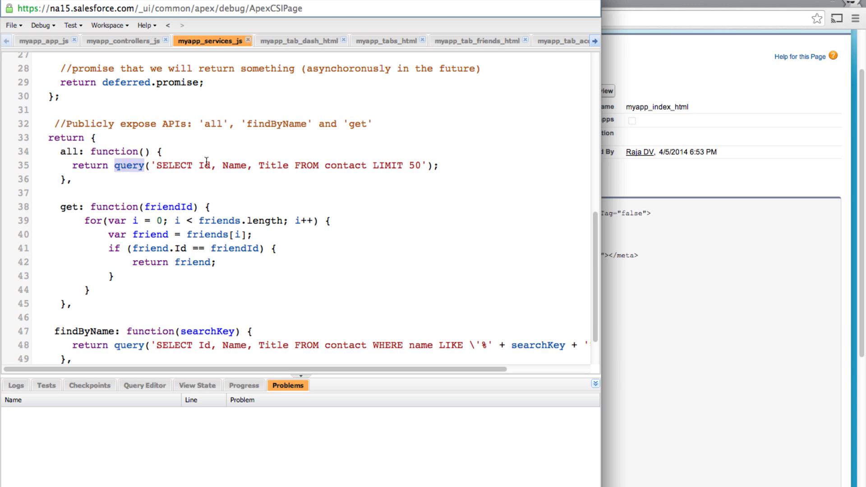
pyautogui.scroll(-3)
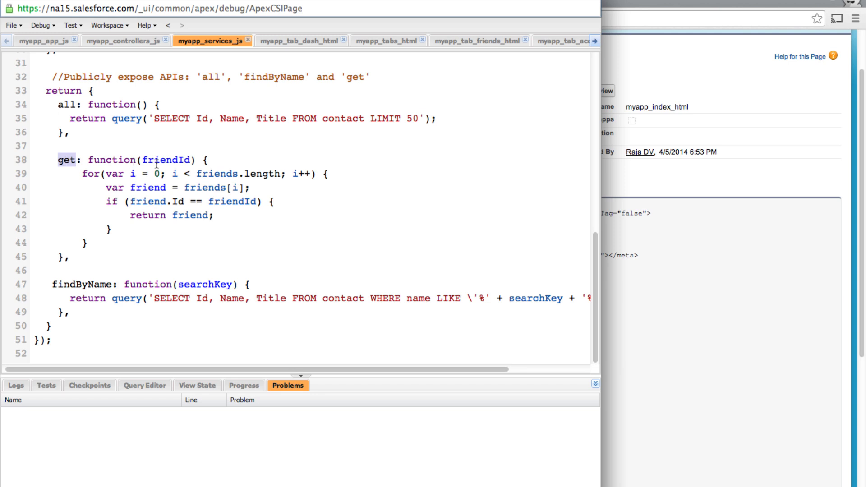
pyautogui.doubleClick(165, 160)
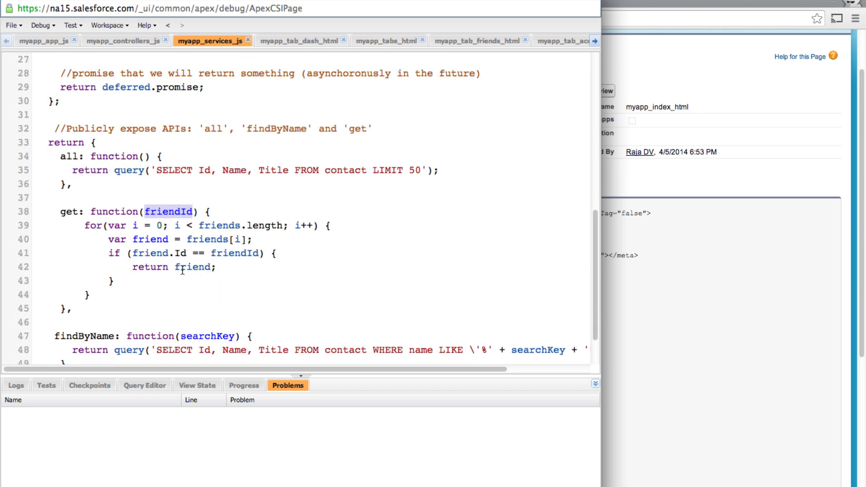
pyautogui.doubleClick(193, 266)
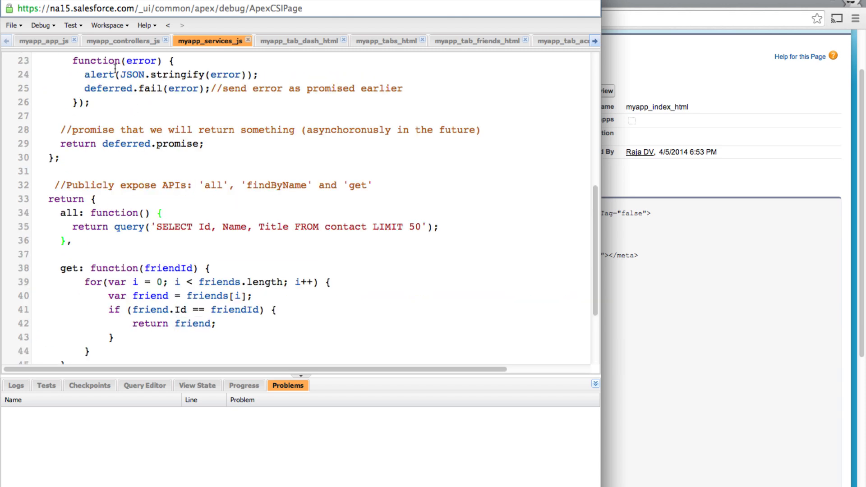
# - Highlight the injected Friends service, the Friends.all then callback, and the scope assignment in FriendsCtrl
pyautogui.click(121, 40)
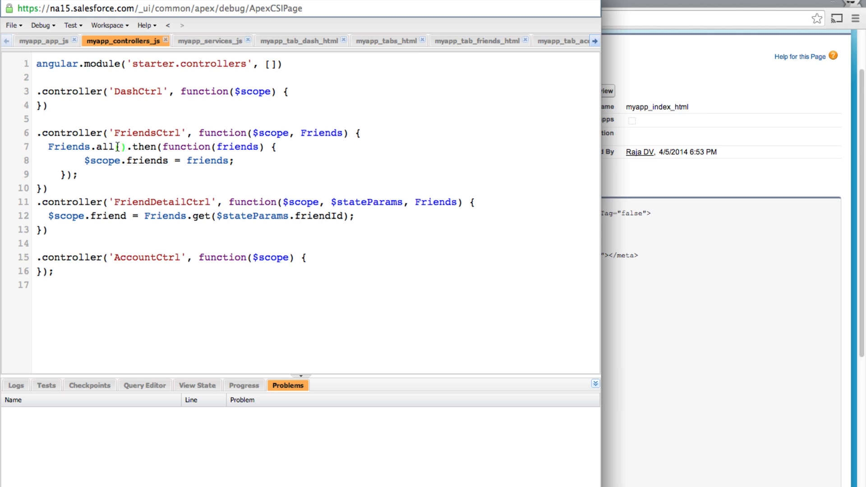
pyautogui.doubleClick(321, 133)
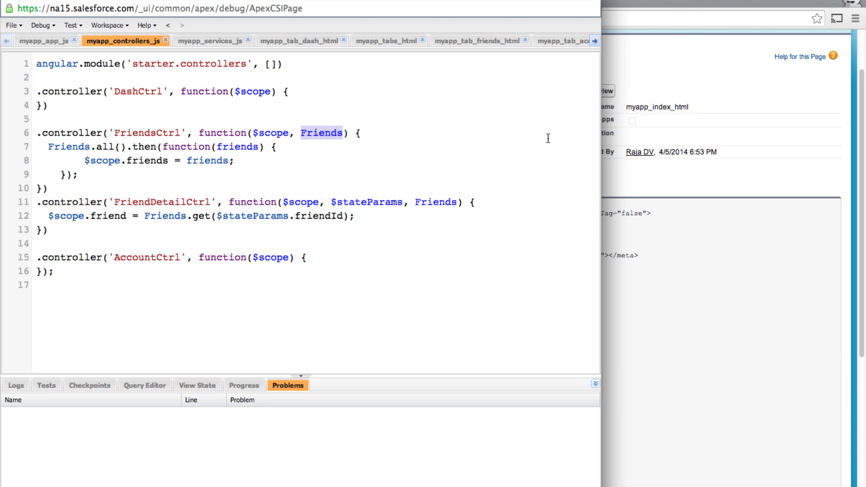
pyautogui.doubleClick(104, 147)
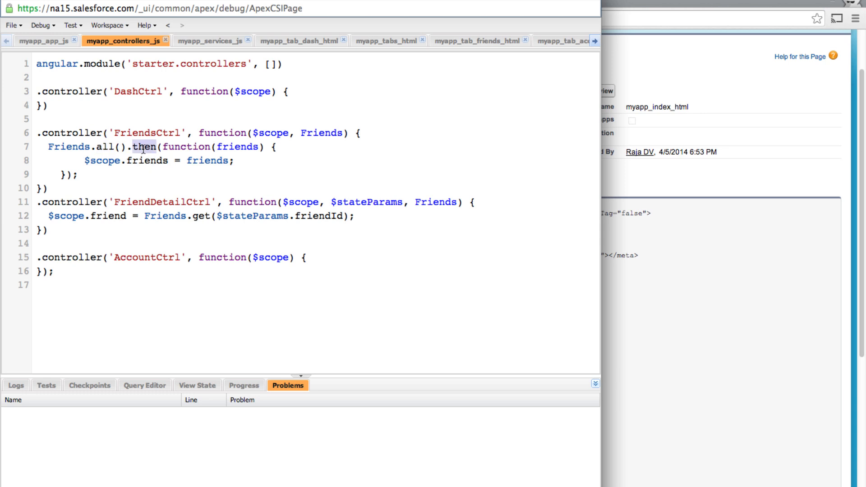
pyautogui.doubleClick(162, 201)
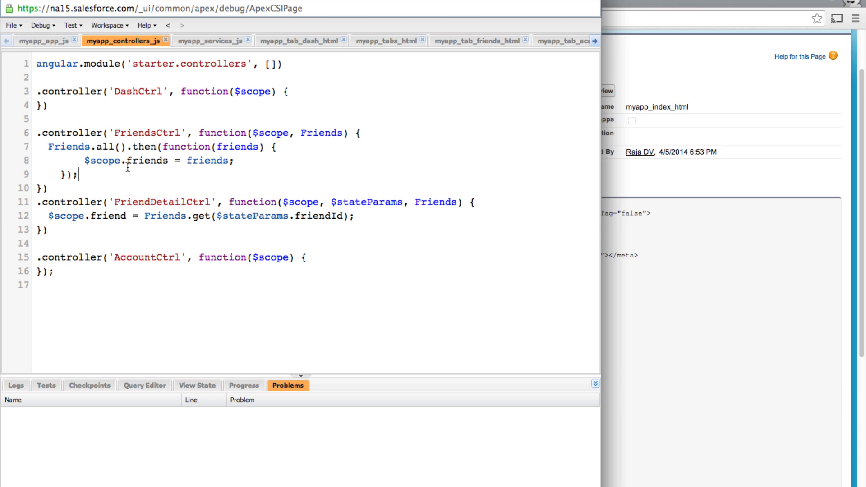
pyautogui.moveTo(478, 44)
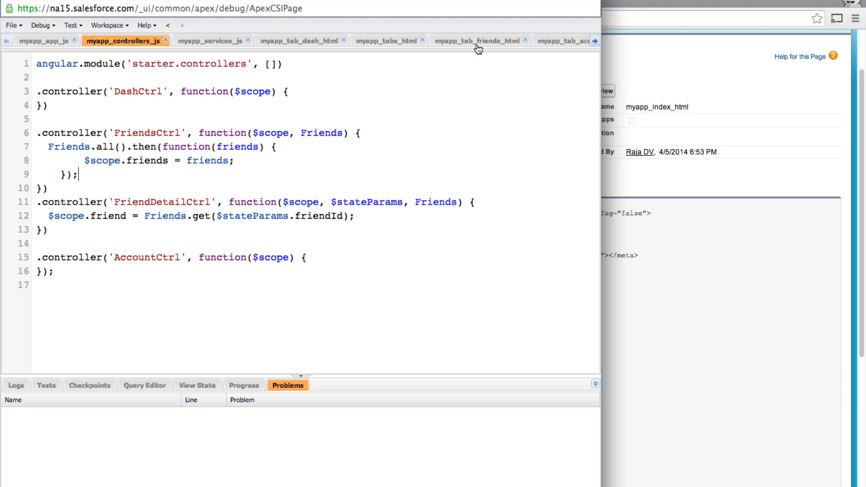
# - Review the friends list and friend detail templates, highlighting friend.Name in the title
pyautogui.click(476, 40)
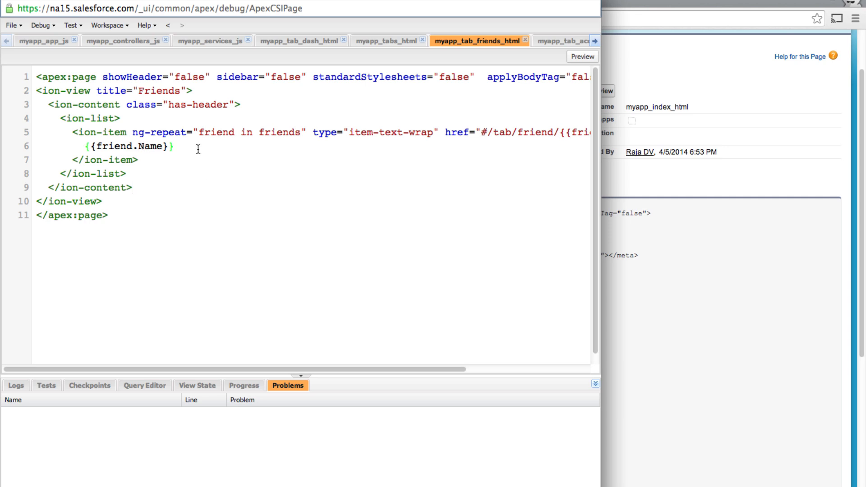
pyautogui.doubleClick(148, 146)
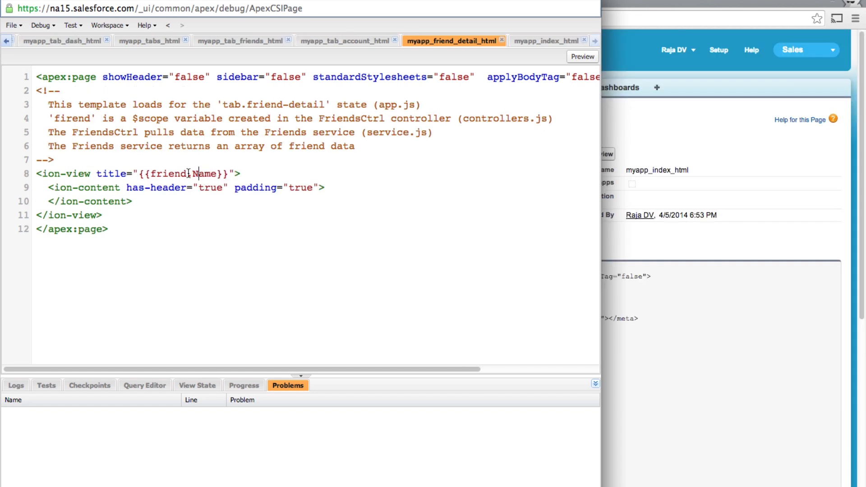
pyautogui.doubleClick(180, 174)
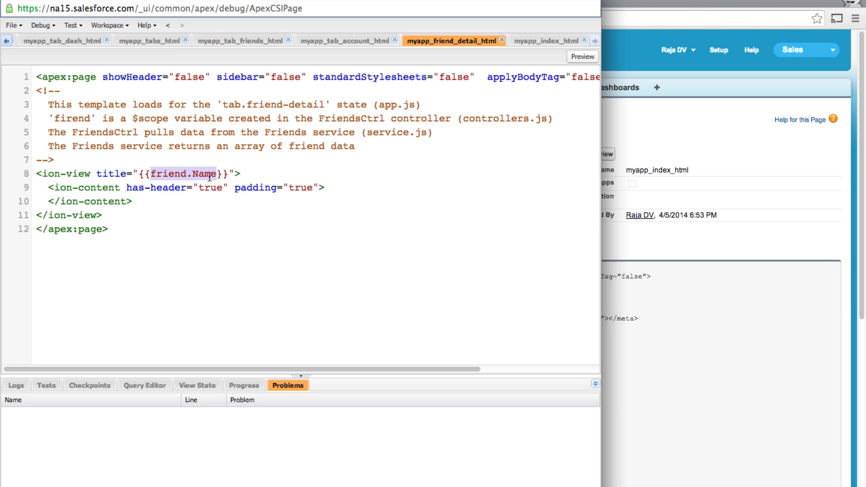
pyautogui.scroll(-3)
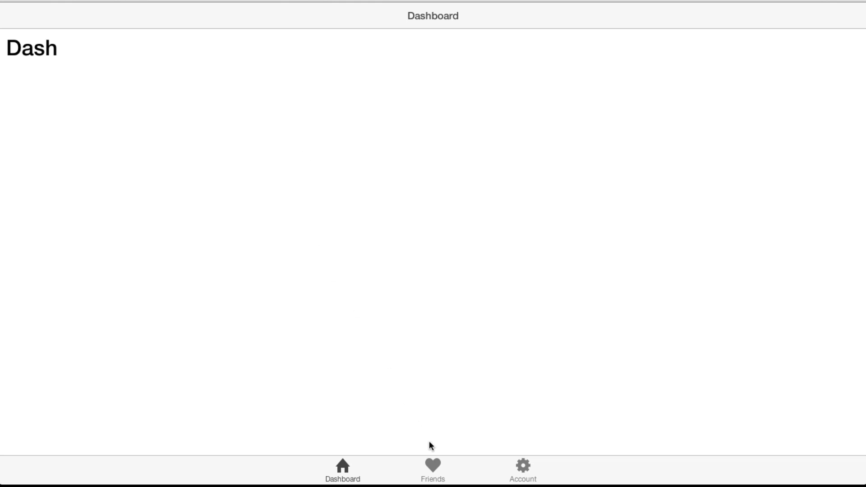
# - Open the Friends tab, view John Bond's details, and go back to the list
pyautogui.click(432, 470)
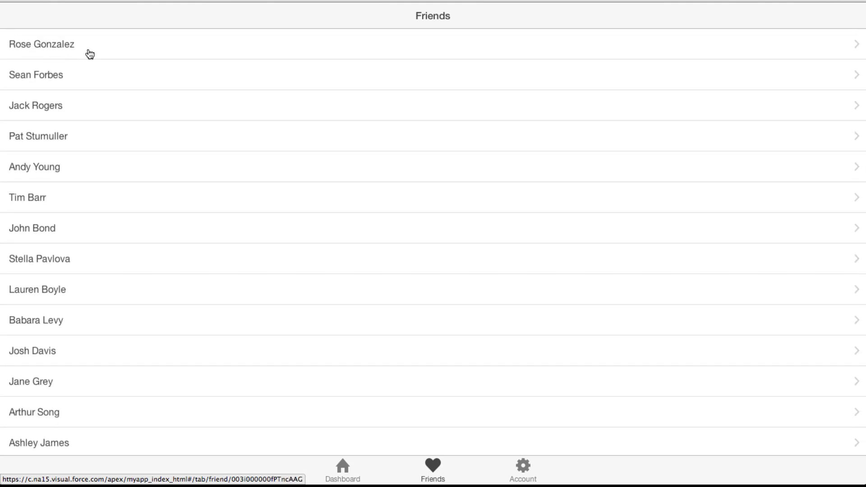
pyautogui.click(41, 44)
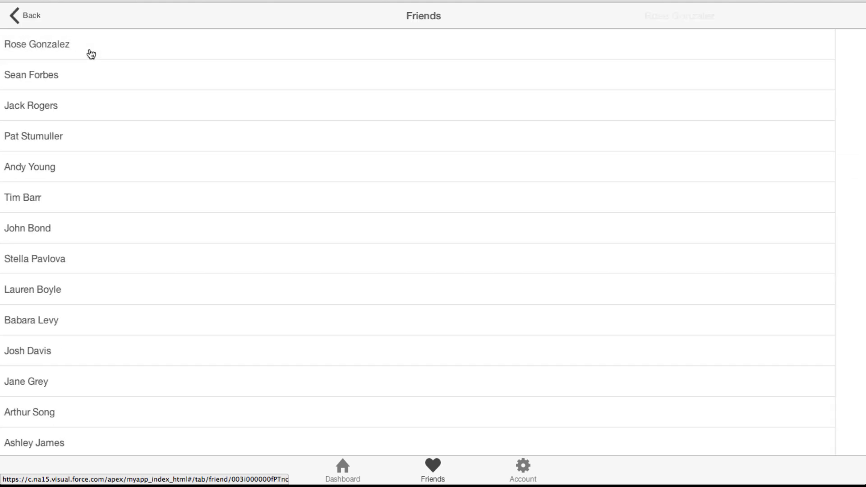
pyautogui.click(37, 44)
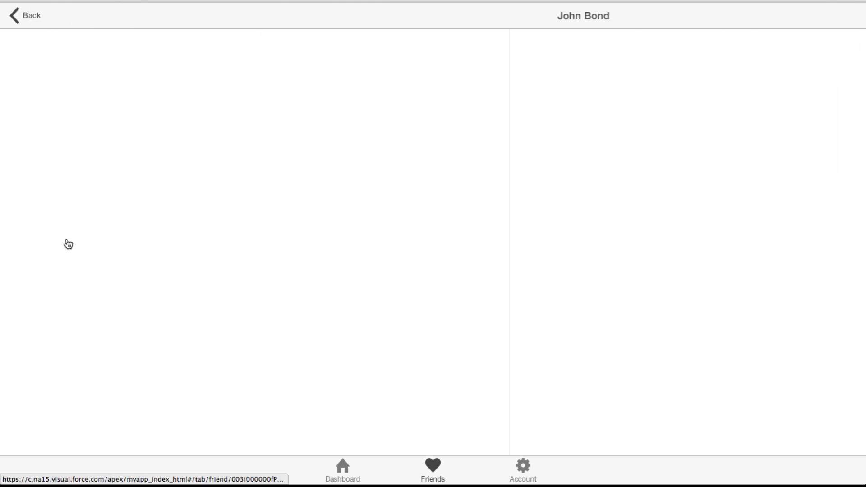
pyautogui.click(25, 14)
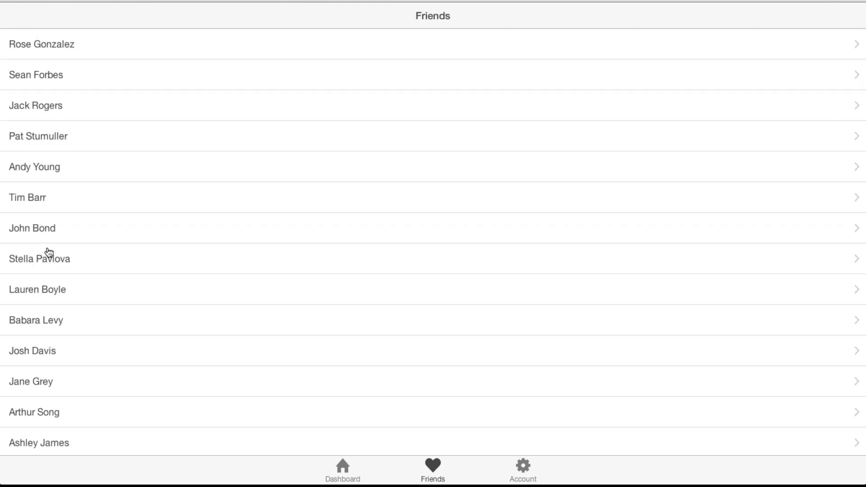